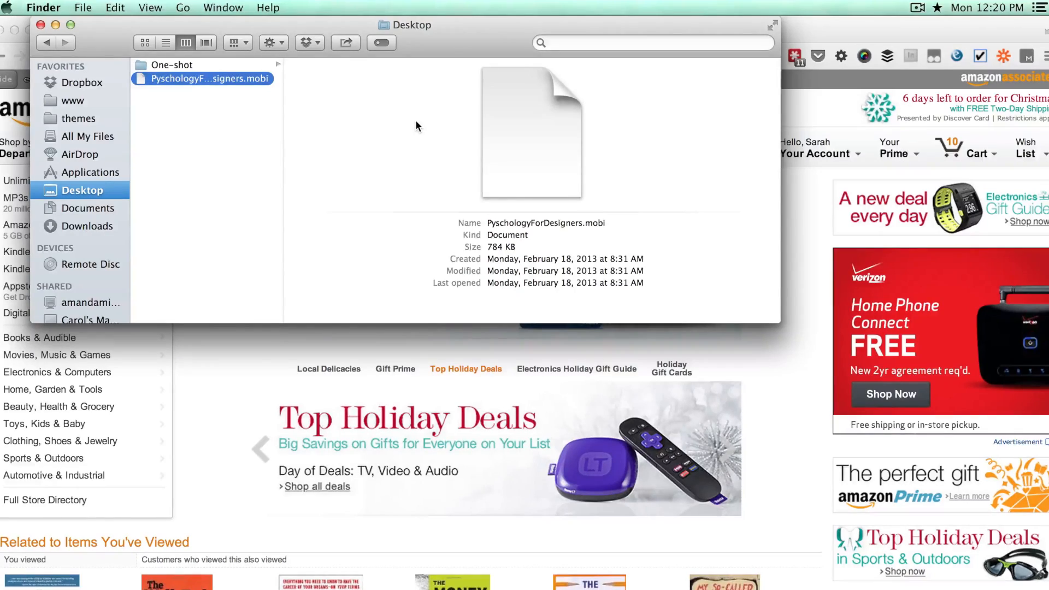
mouse_move(817, 226)
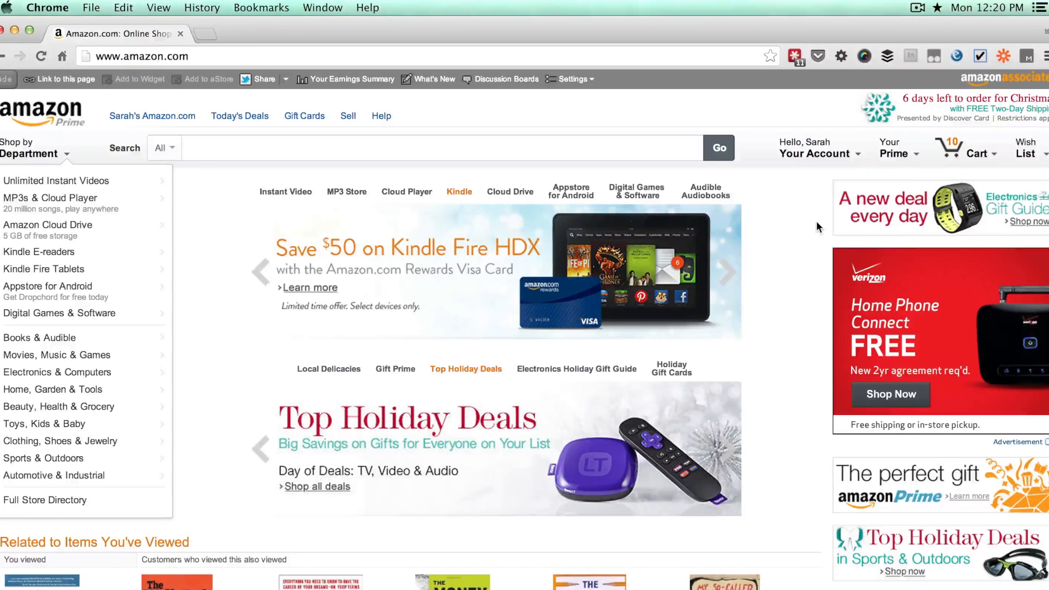
Go to Manage Your Kindle from Your Account and sign in using the secure server.
click(815, 154)
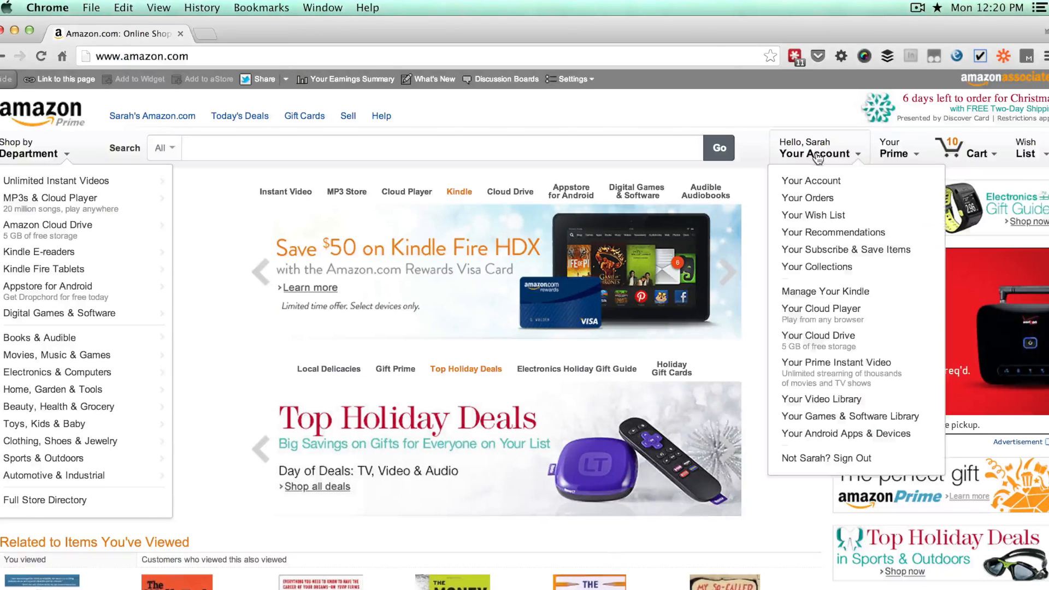
mouse_move(808, 220)
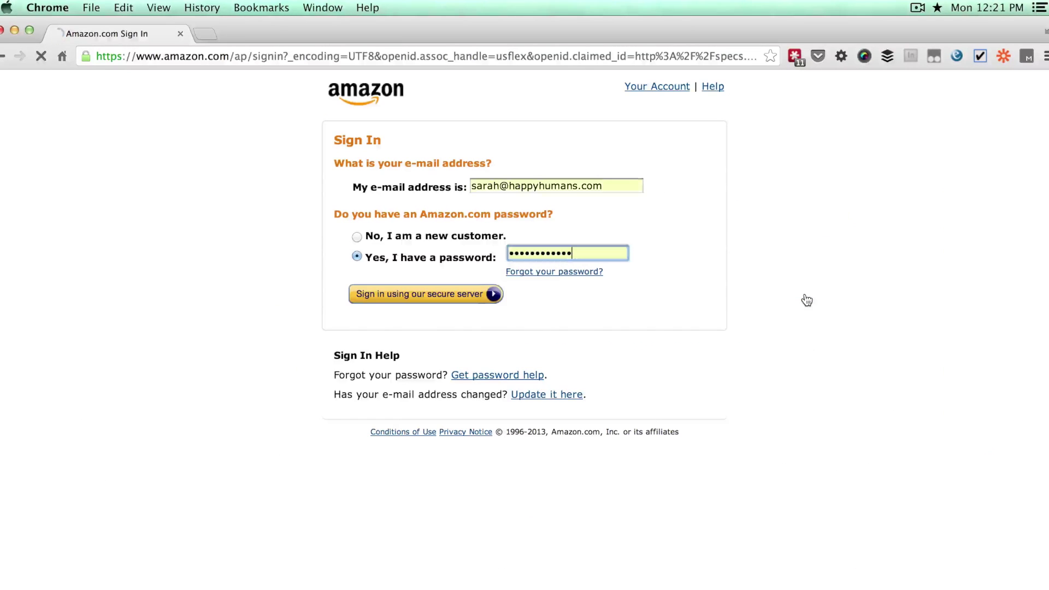
click(424, 294)
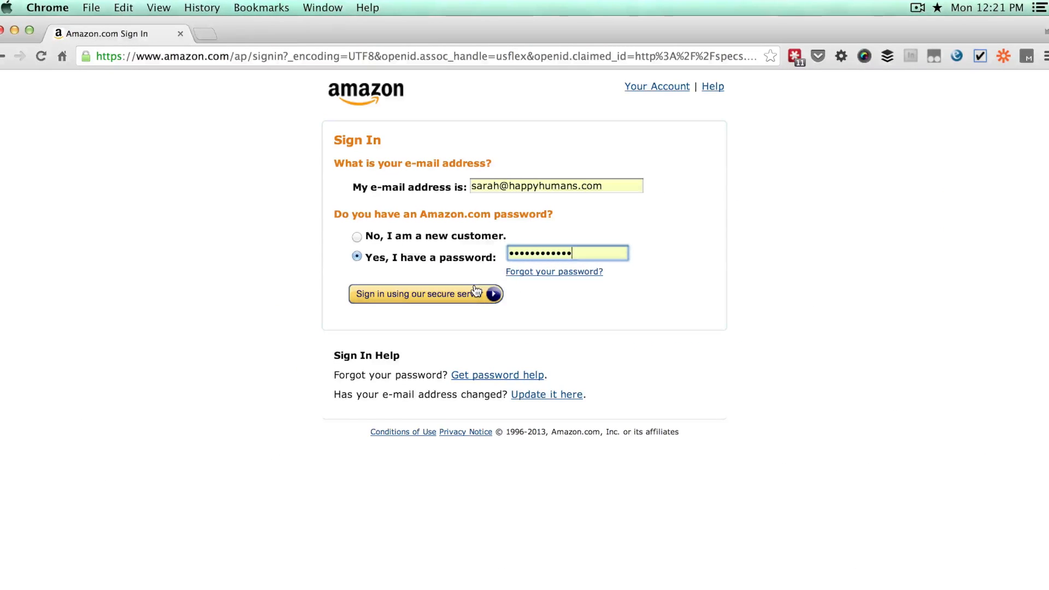
click(418, 294)
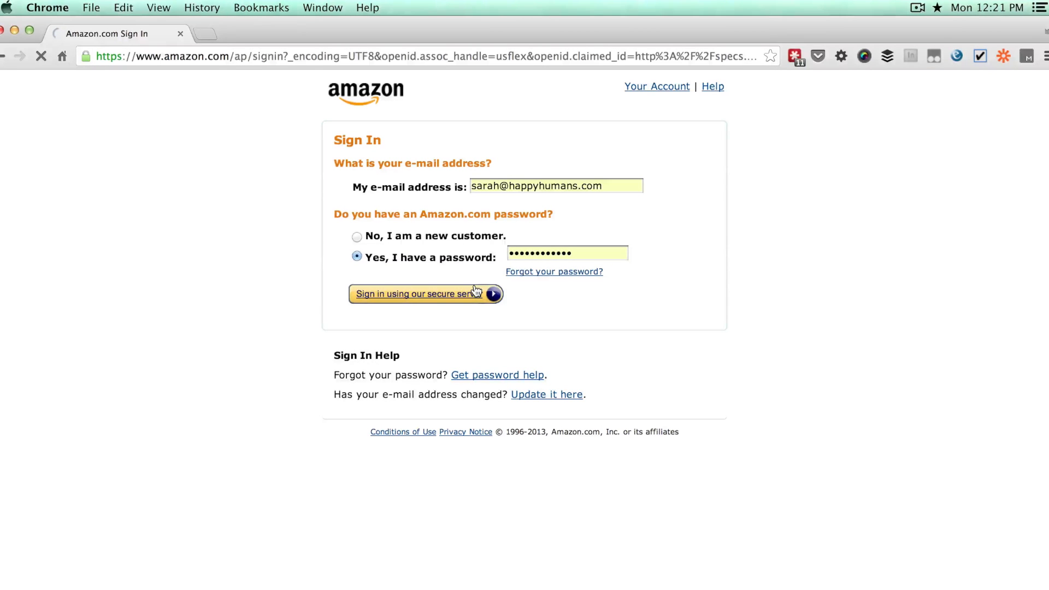
click(418, 294)
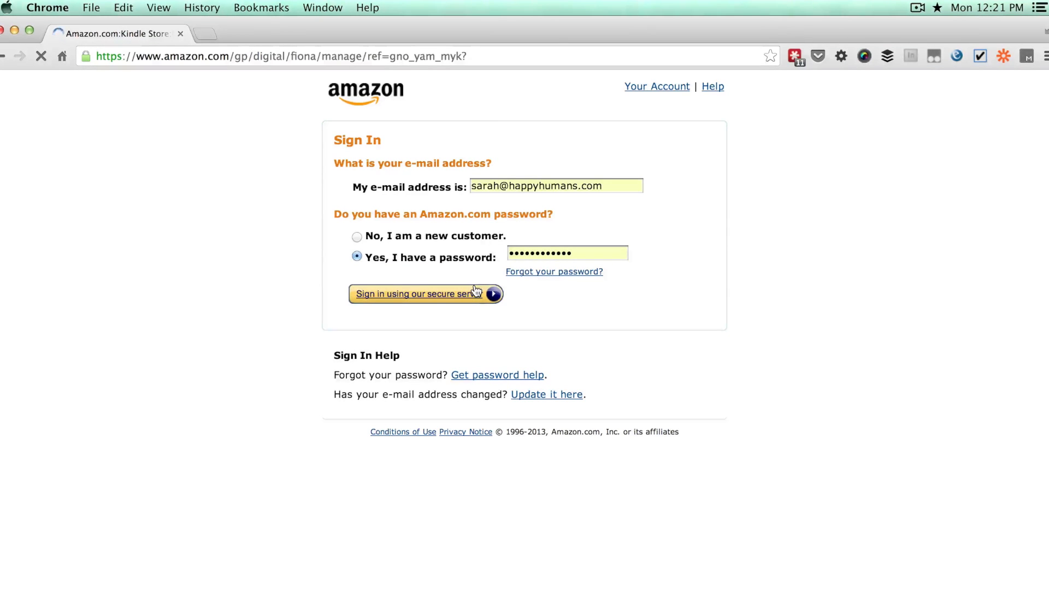
click(415, 293)
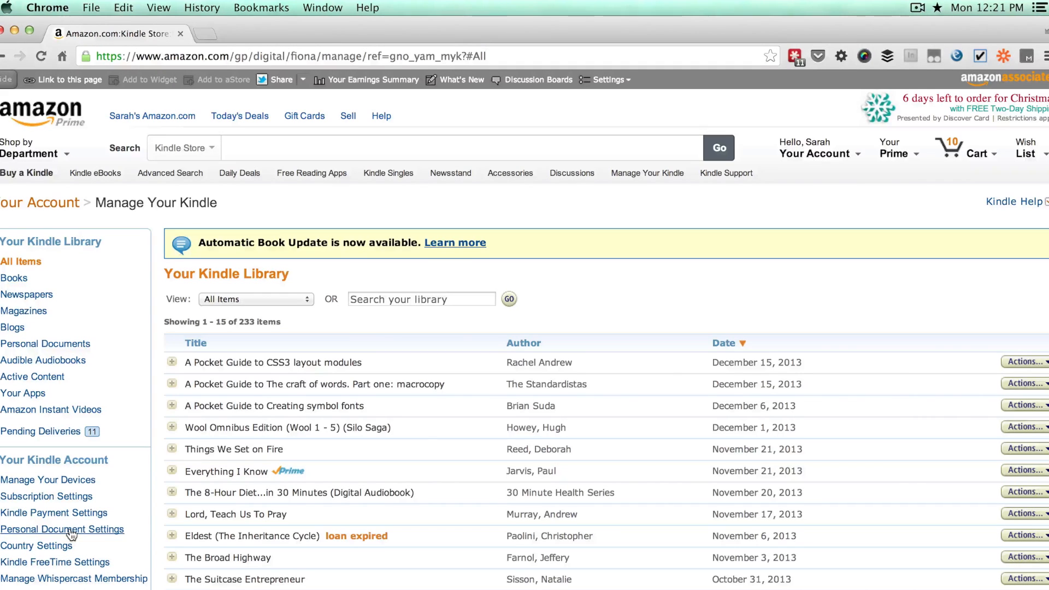
Show Personal Document Settings with each device's Send-to-Kindle e-mail address.
click(66, 529)
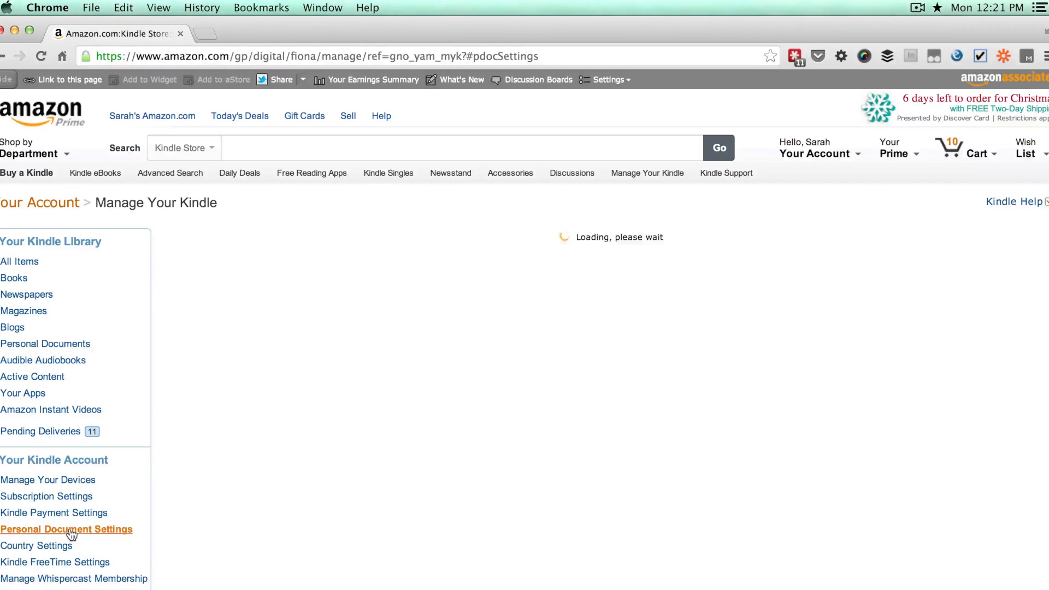
click(67, 529)
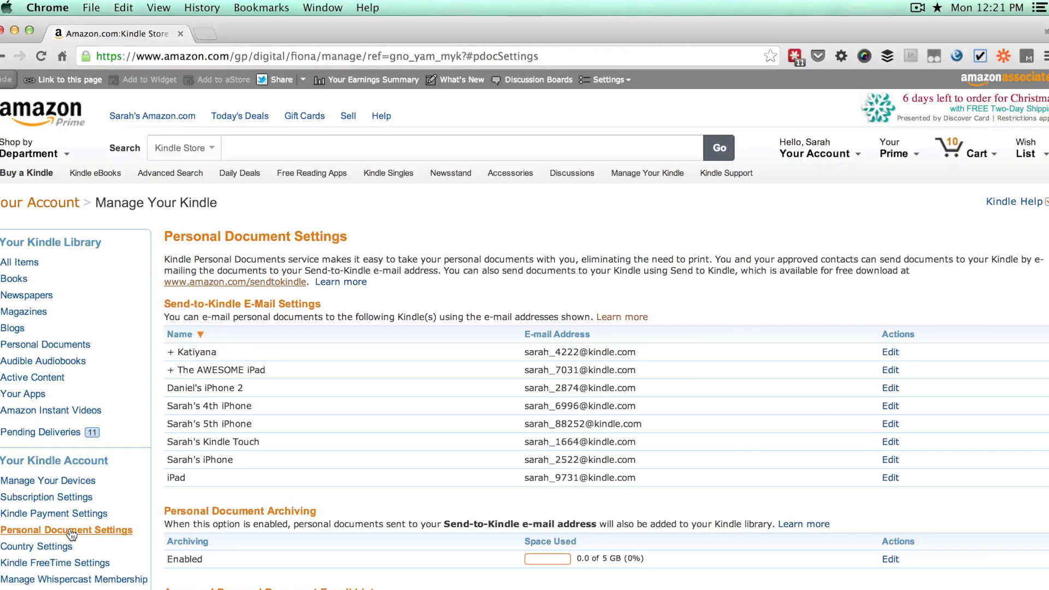
mouse_move(191, 379)
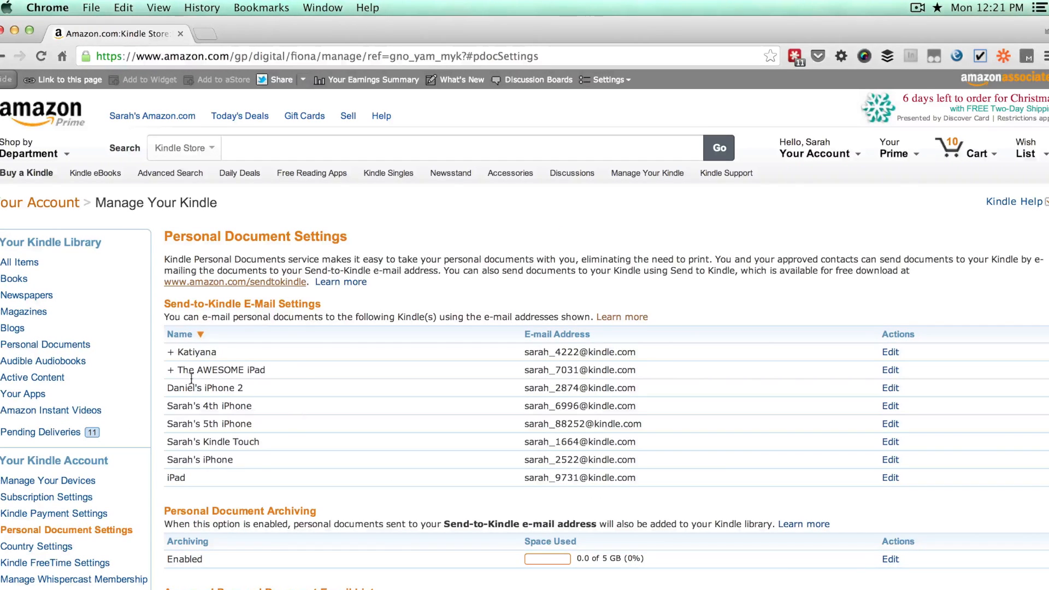
mouse_move(284, 487)
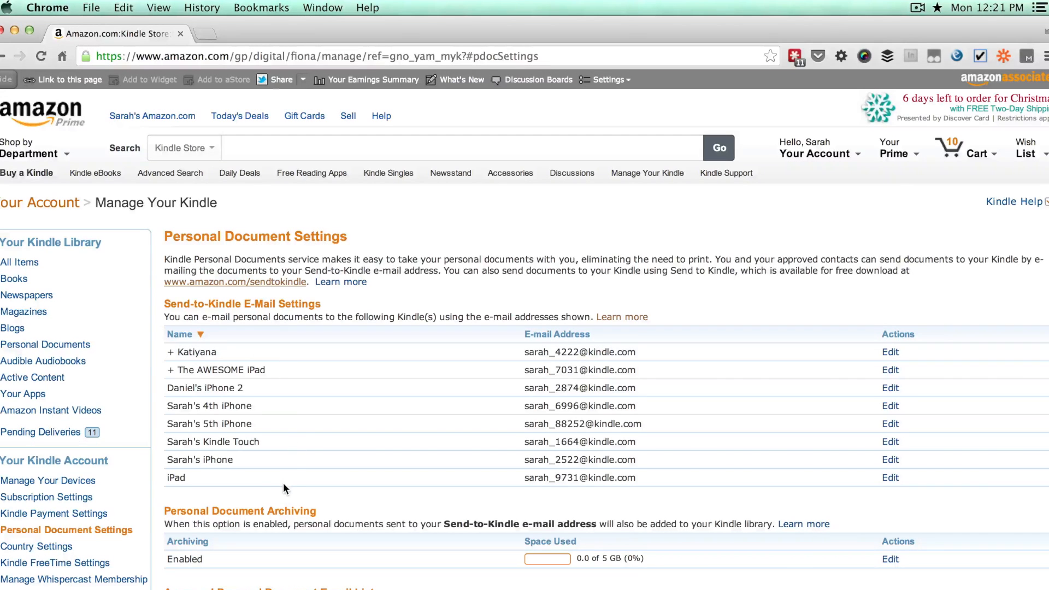
mouse_move(558, 333)
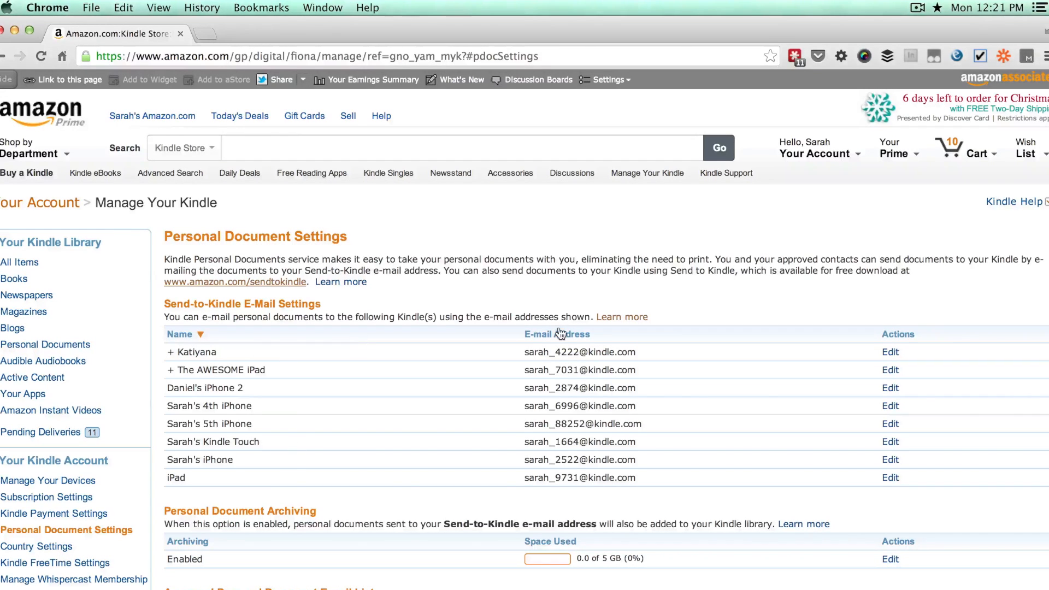
mouse_move(339, 369)
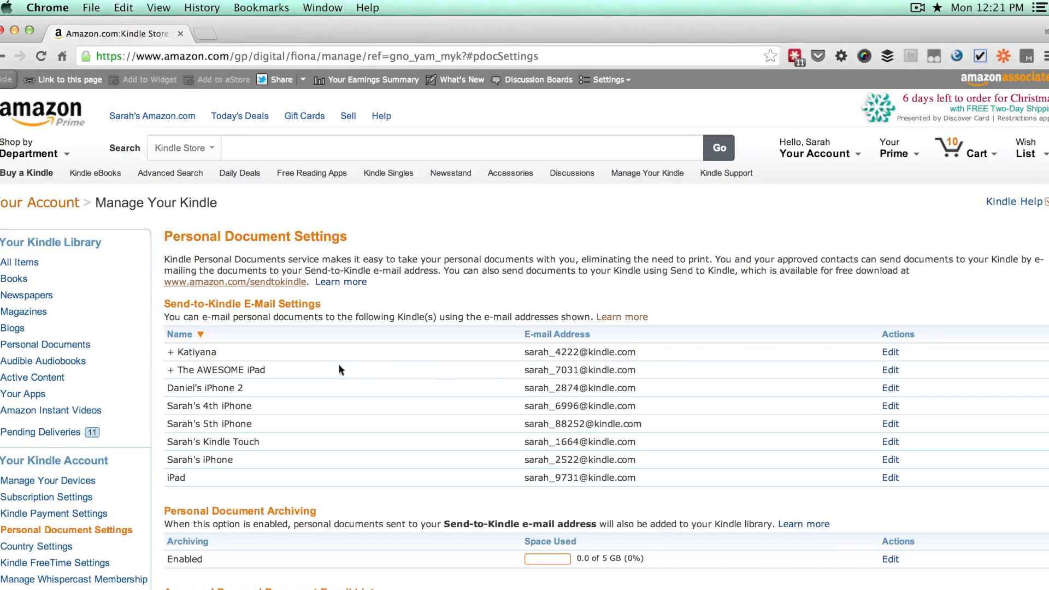
mouse_move(541, 369)
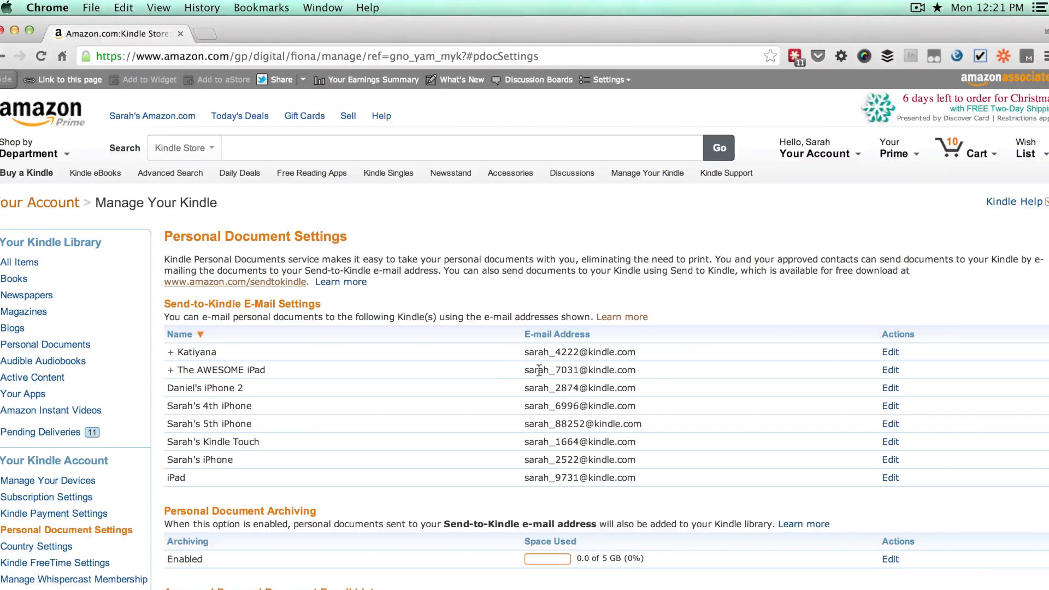
mouse_move(624, 368)
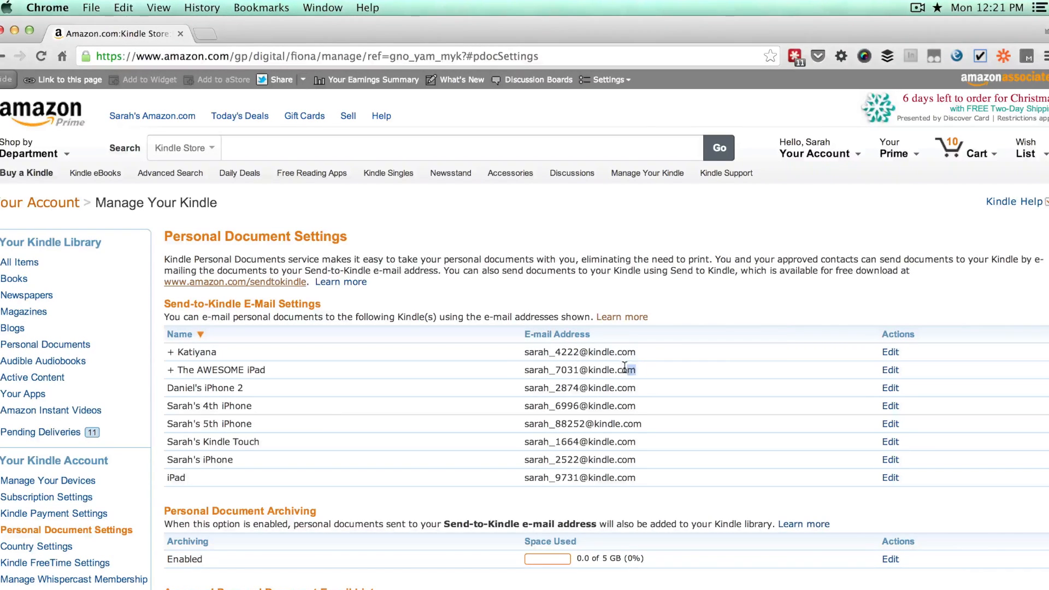
Scroll down to The AWESOME iPad's kindle.com address and the approved sender list.
scroll(down, 3)
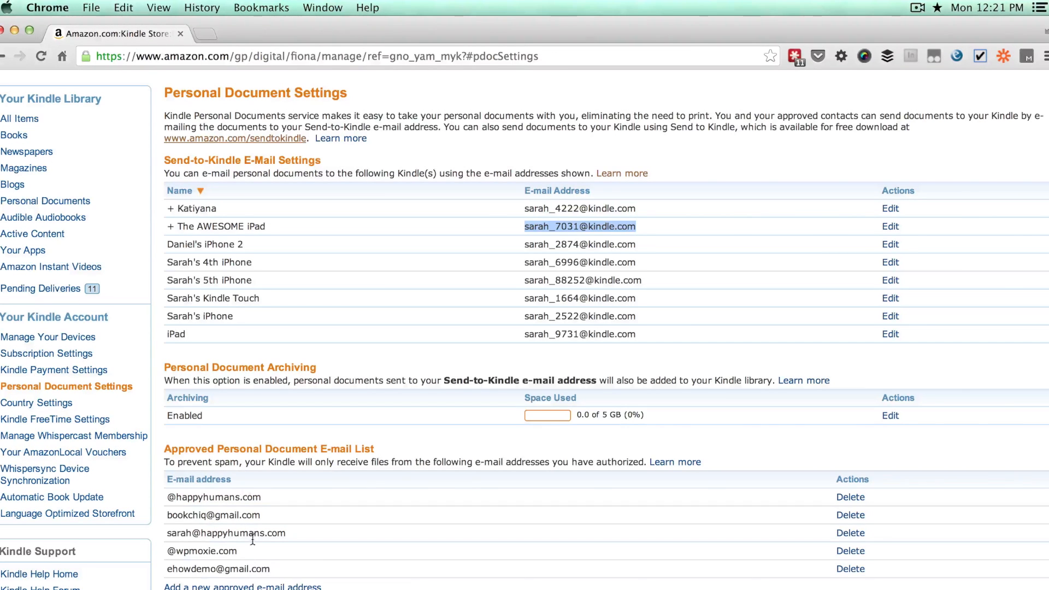
mouse_move(382, 279)
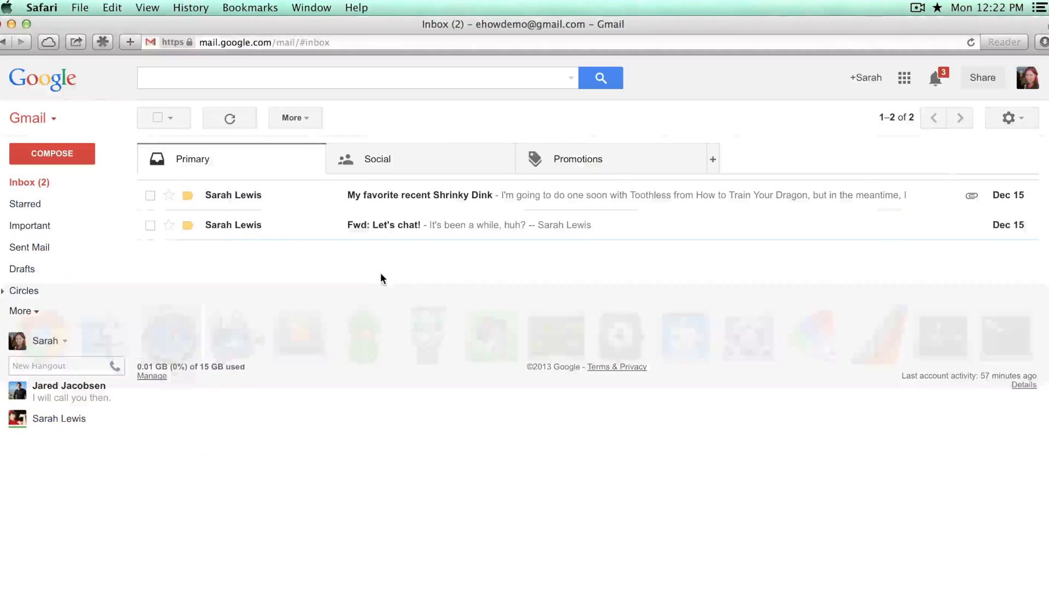
click(51, 152)
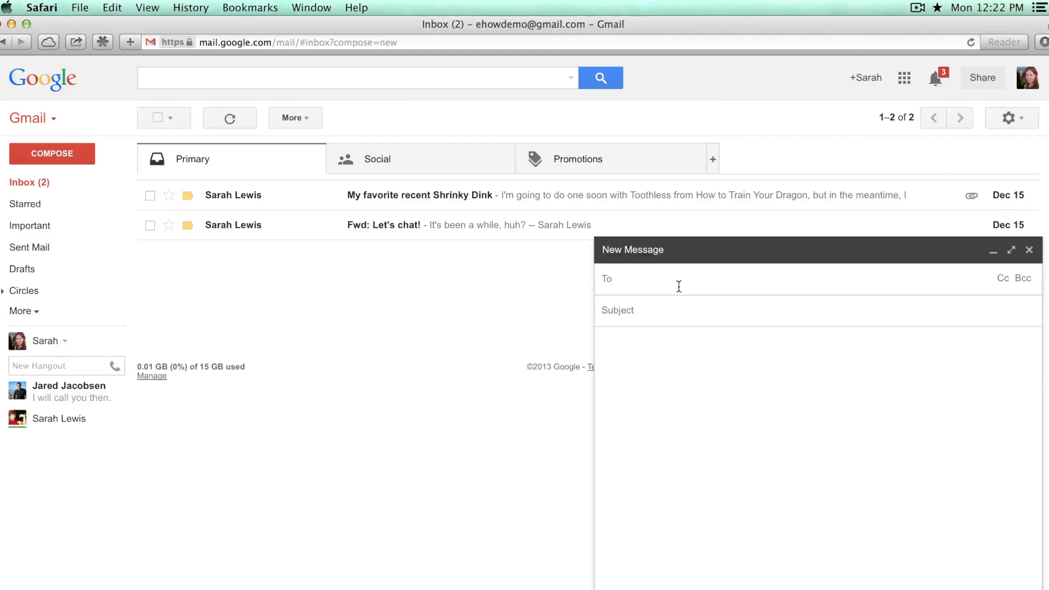
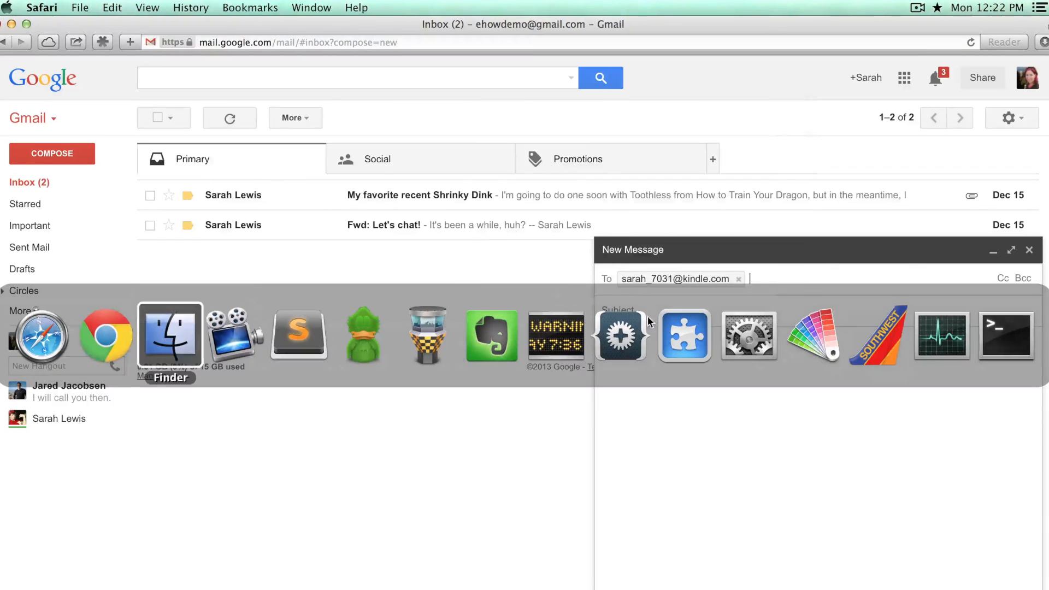
click(169, 335)
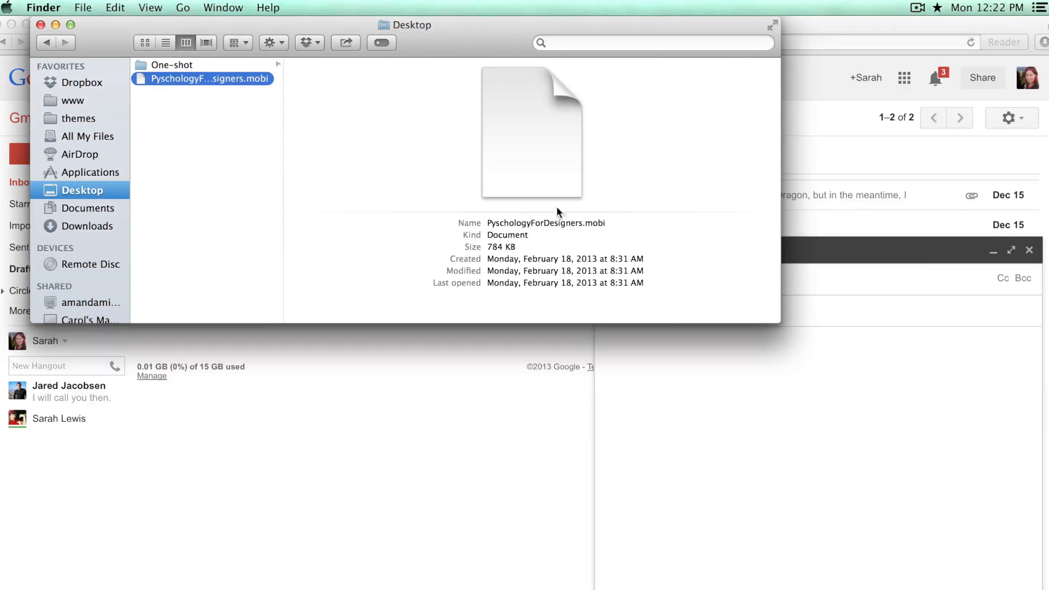
mouse_move(661, 345)
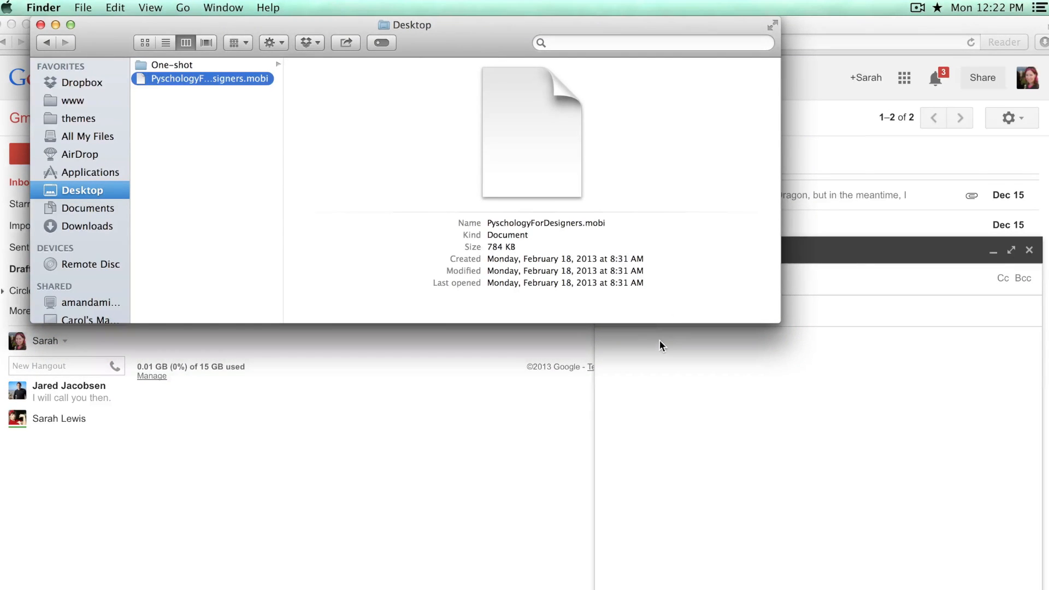